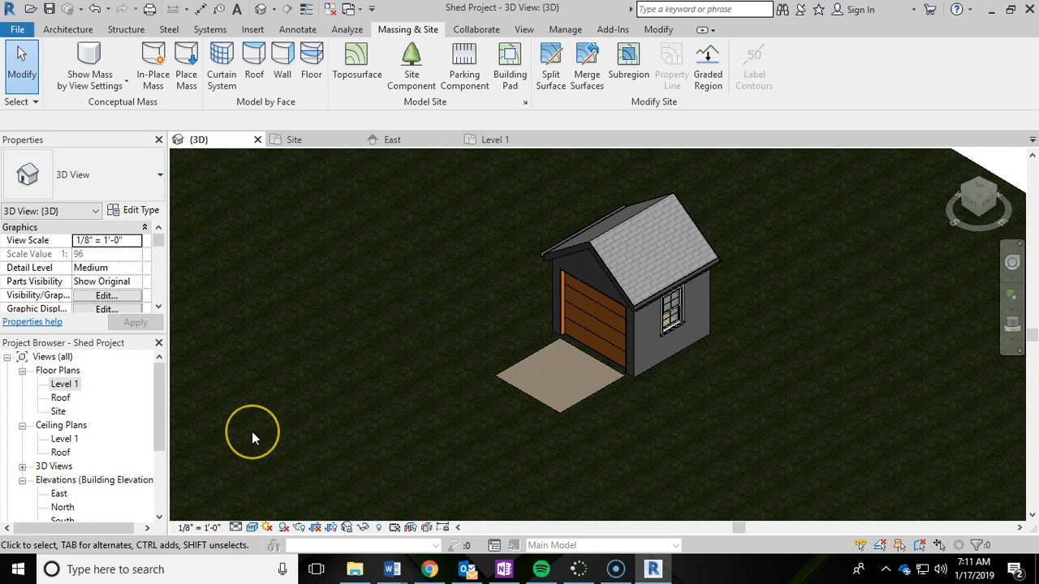
{"action": "mouse_move", "coordinate": [96, 423]}
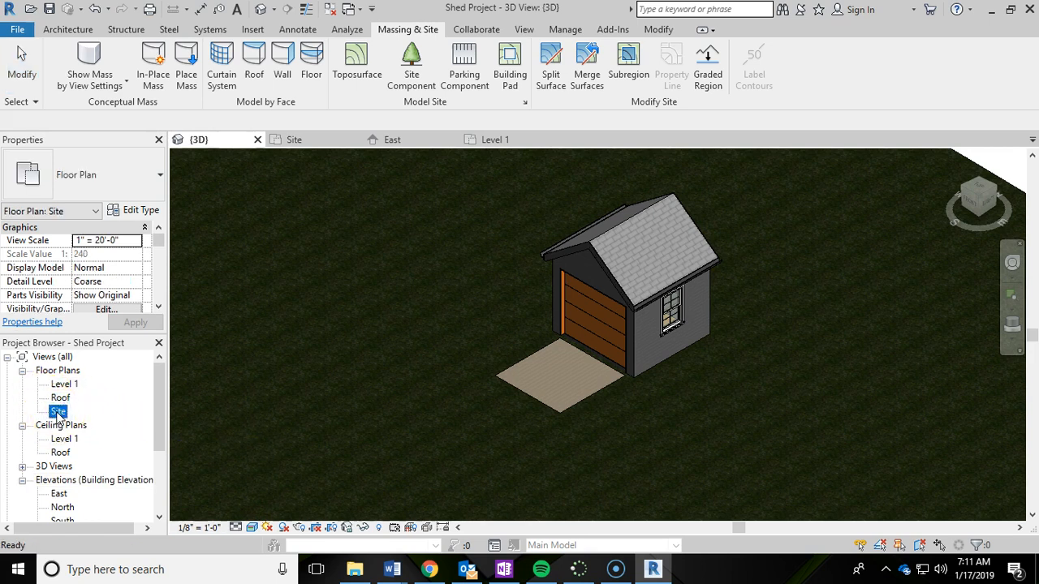
Step: Open the shed project's Site floor plan from the Project Browser
{"action": "double_click", "coordinate": [58, 411]}
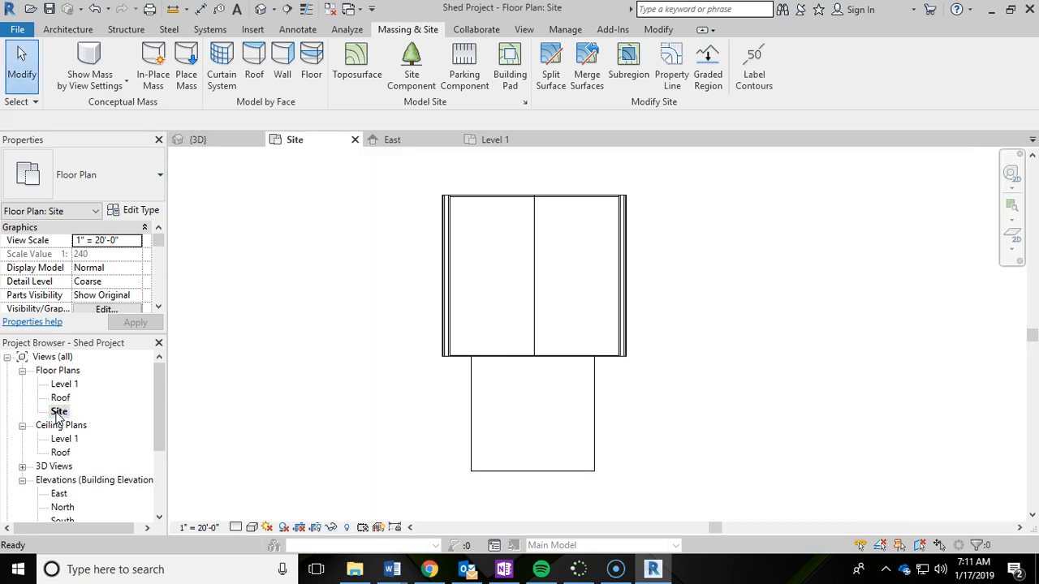
{"action": "left_click", "coordinate": [411, 59]}
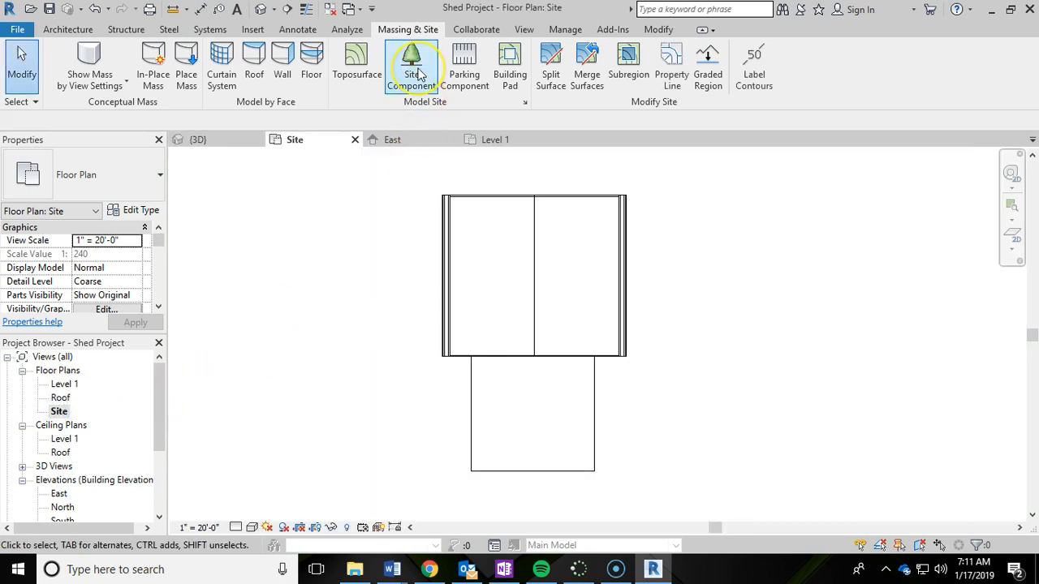
{"action": "mouse_move", "coordinate": [412, 61]}
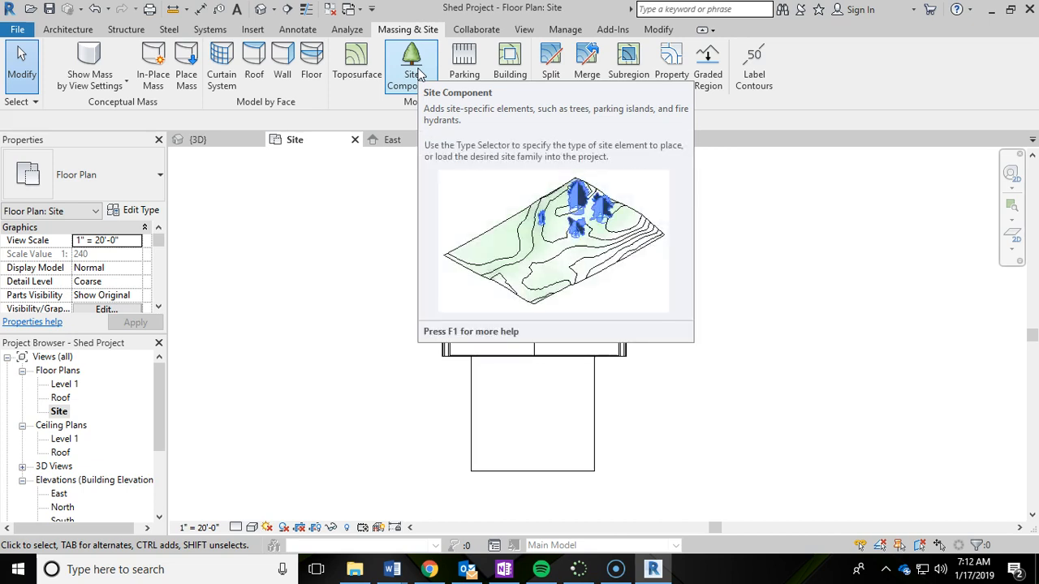
{"action": "mouse_move", "coordinate": [373, 351]}
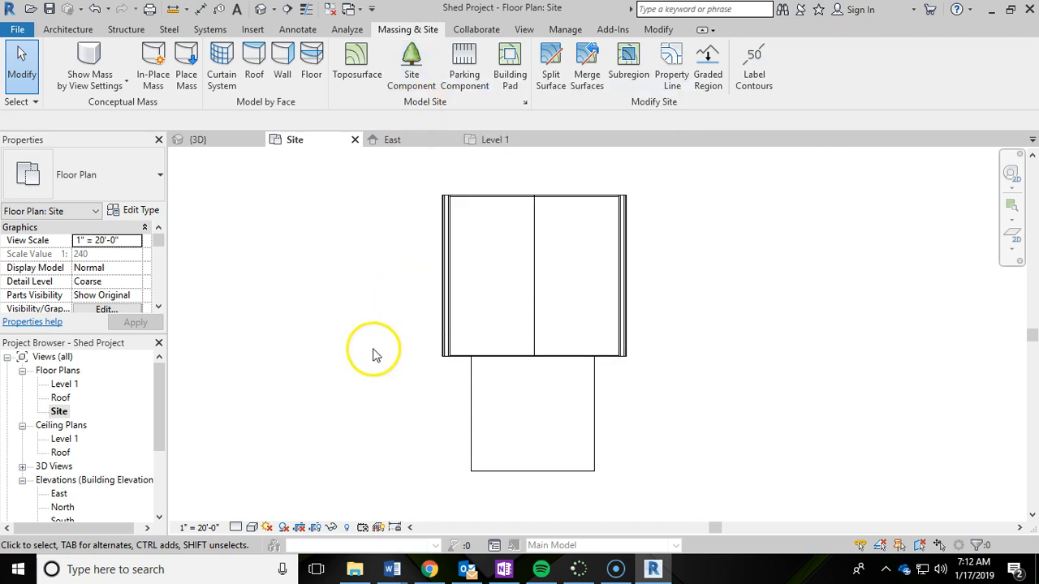
{"action": "mouse_move", "coordinate": [411, 60]}
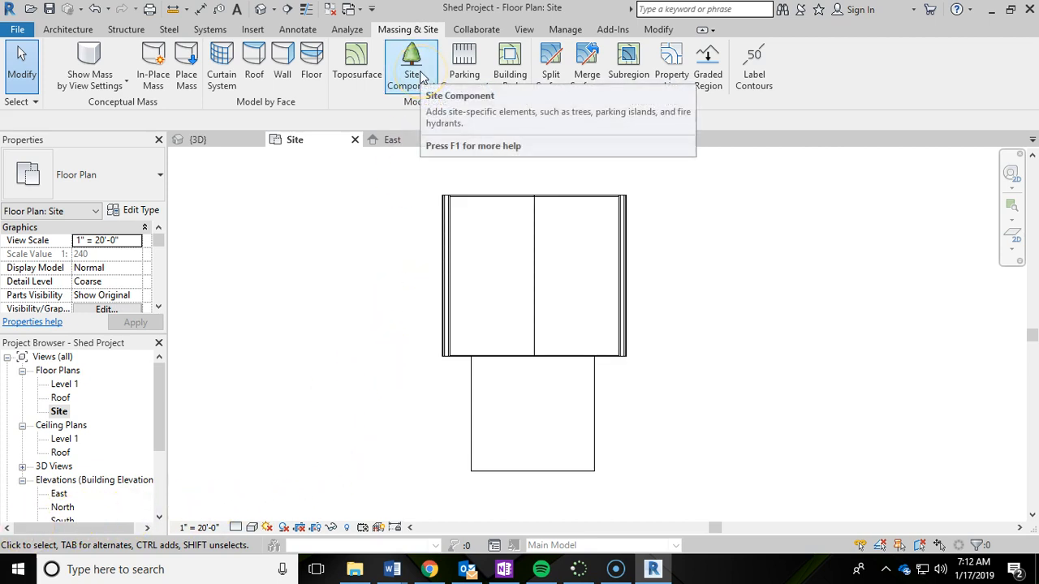
Step: Start a site component and choose the RPC Tree - Deciduous Red Ash - 25' type
{"action": "left_click", "coordinate": [411, 61]}
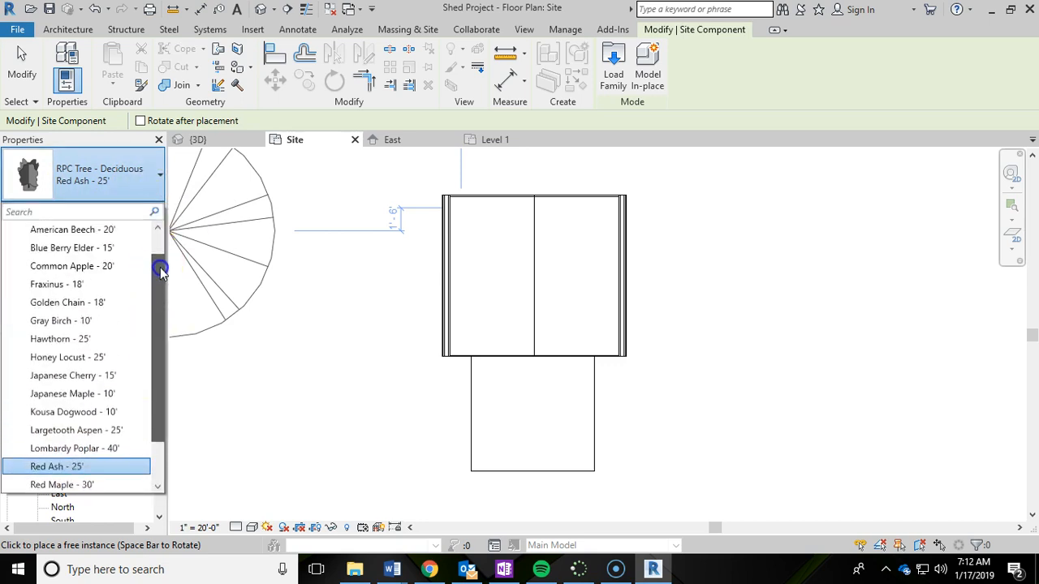
{"action": "scroll", "scroll_direction": "down", "scroll_amount": 3}
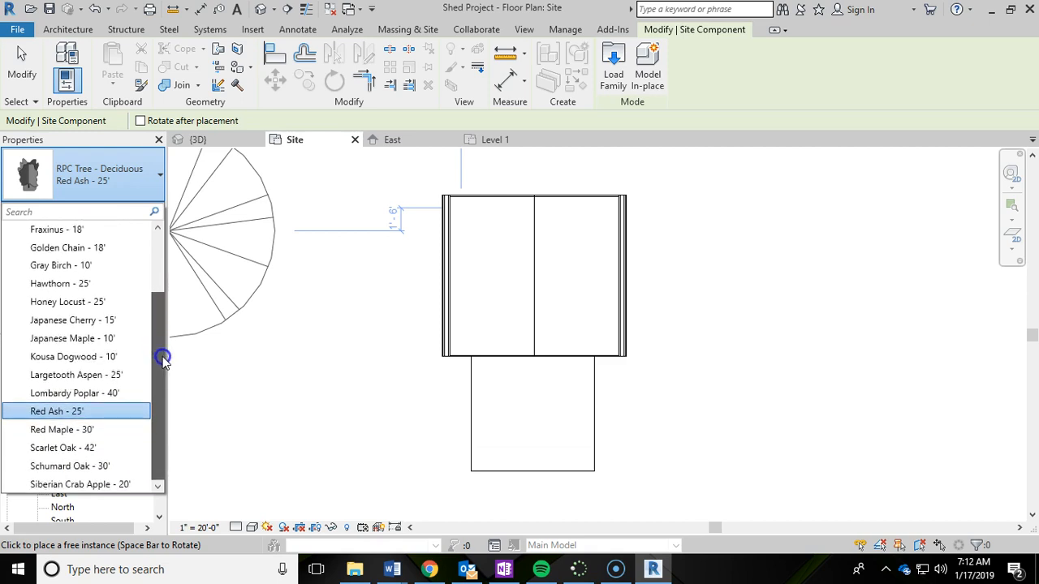
{"action": "mouse_move", "coordinate": [158, 335]}
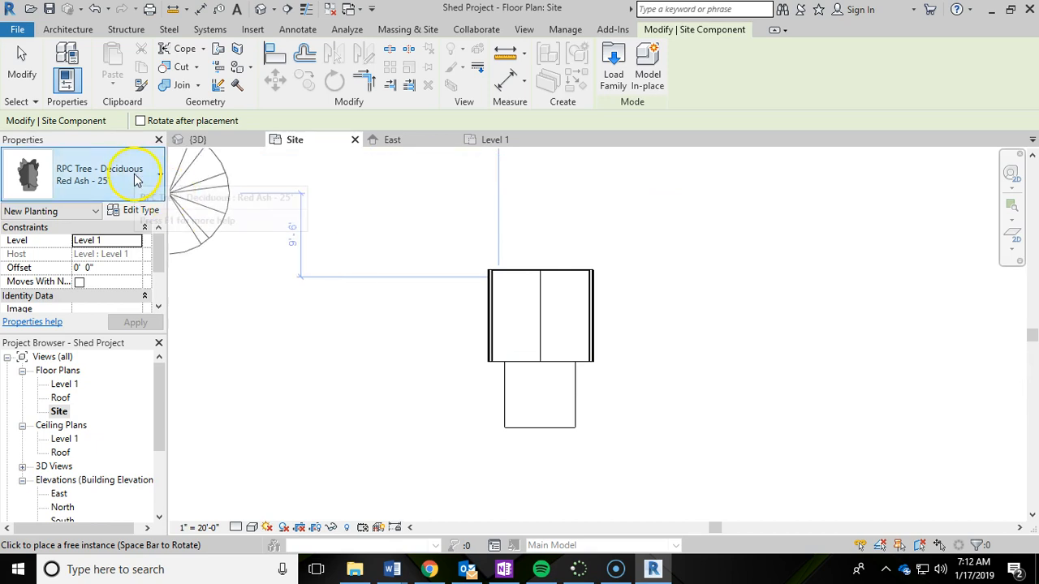
Step: Place Red Ash 25' trees to the left and right of the shed
{"action": "left_click", "coordinate": [308, 374]}
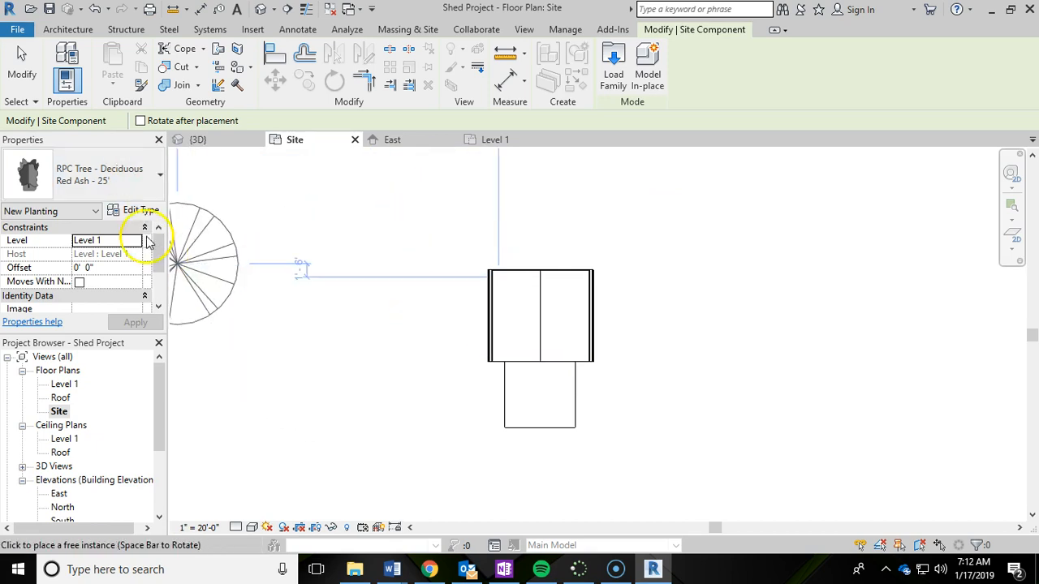
{"action": "mouse_move", "coordinate": [105, 174]}
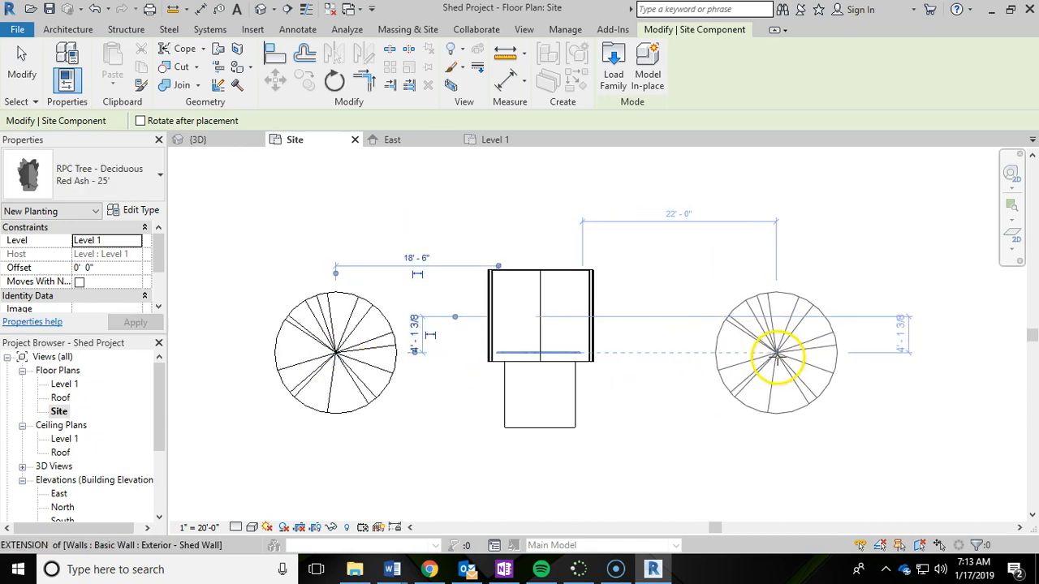
{"action": "left_click_drag", "start_coordinate": [775, 353], "coordinate": [799, 353]}
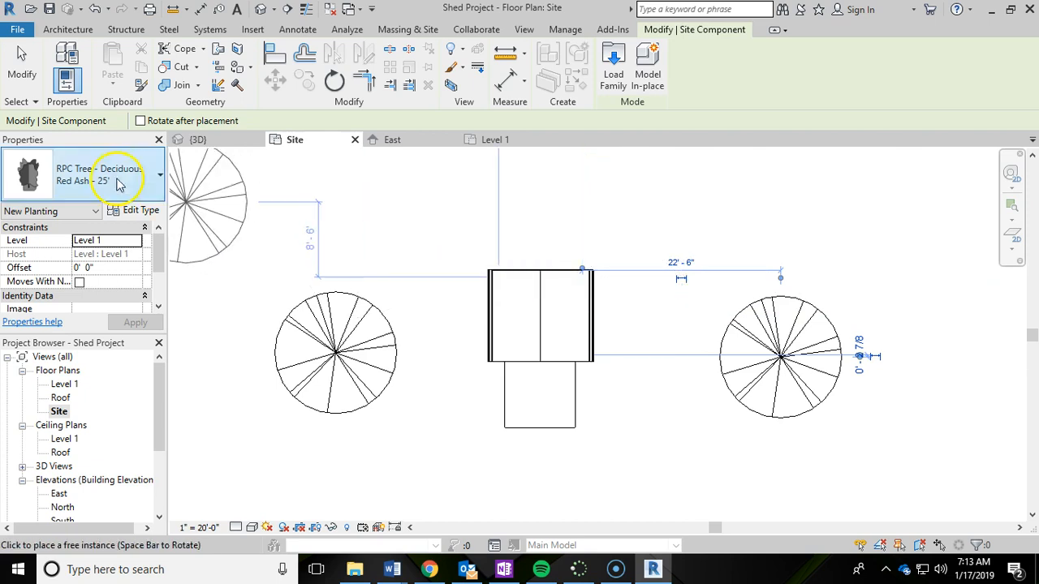
{"action": "left_click", "coordinate": [160, 174]}
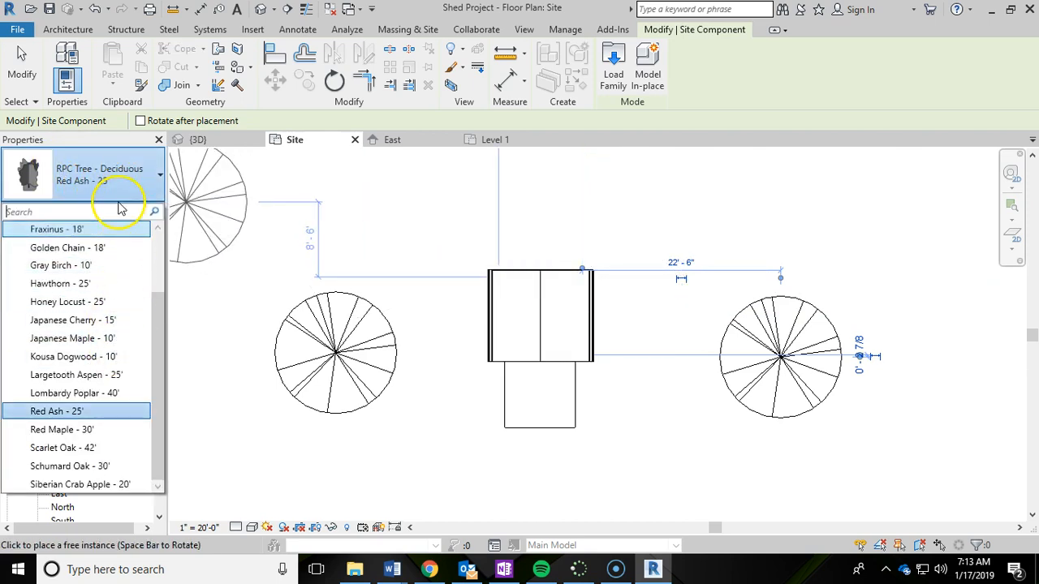
{"action": "left_click", "coordinate": [497, 225]}
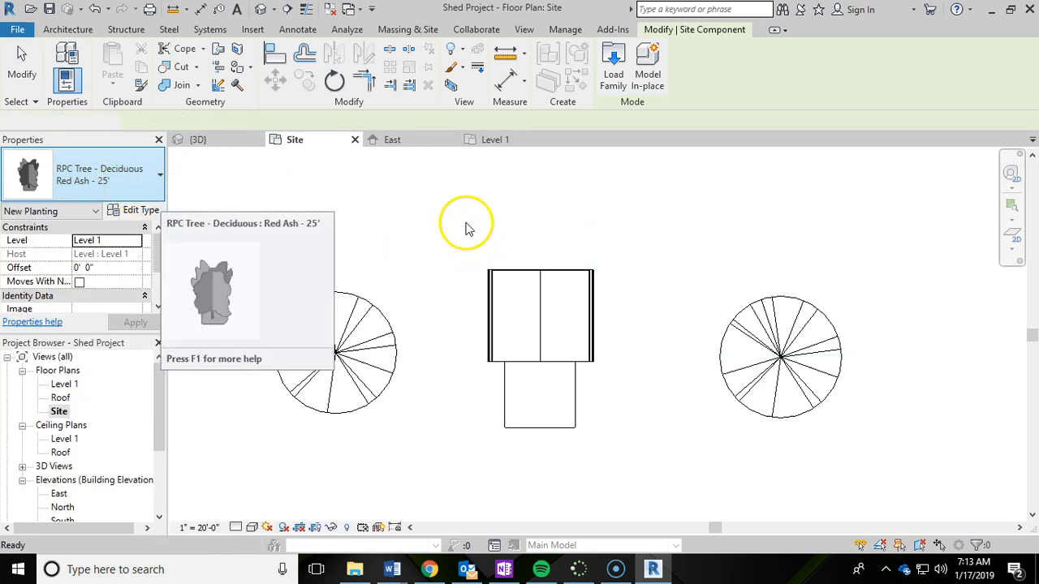
{"action": "left_click", "coordinate": [407, 29]}
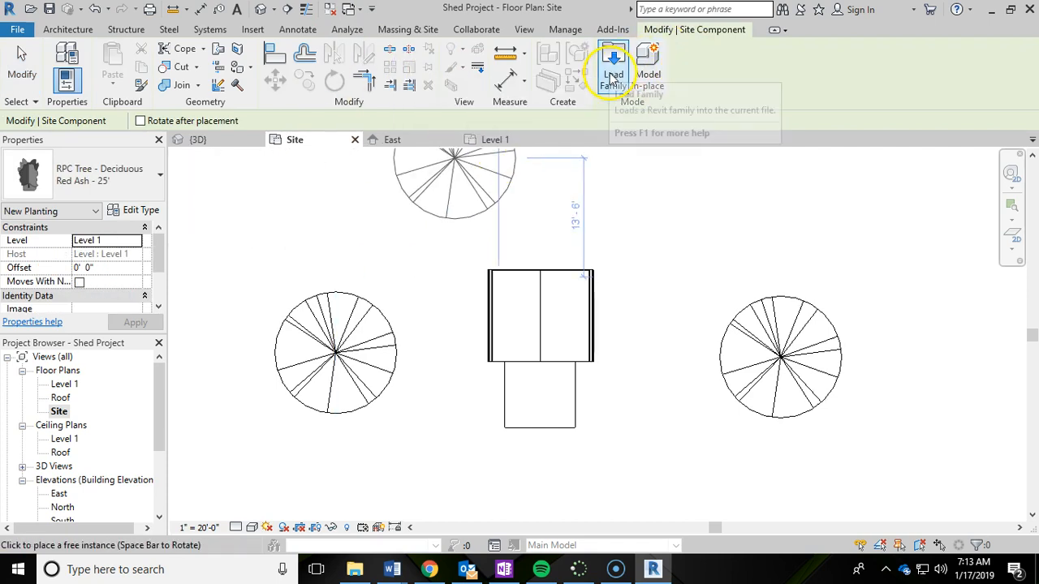
Step: Load RPC Shrub.rfa from the Planting folder into the project
{"action": "left_click", "coordinate": [613, 65]}
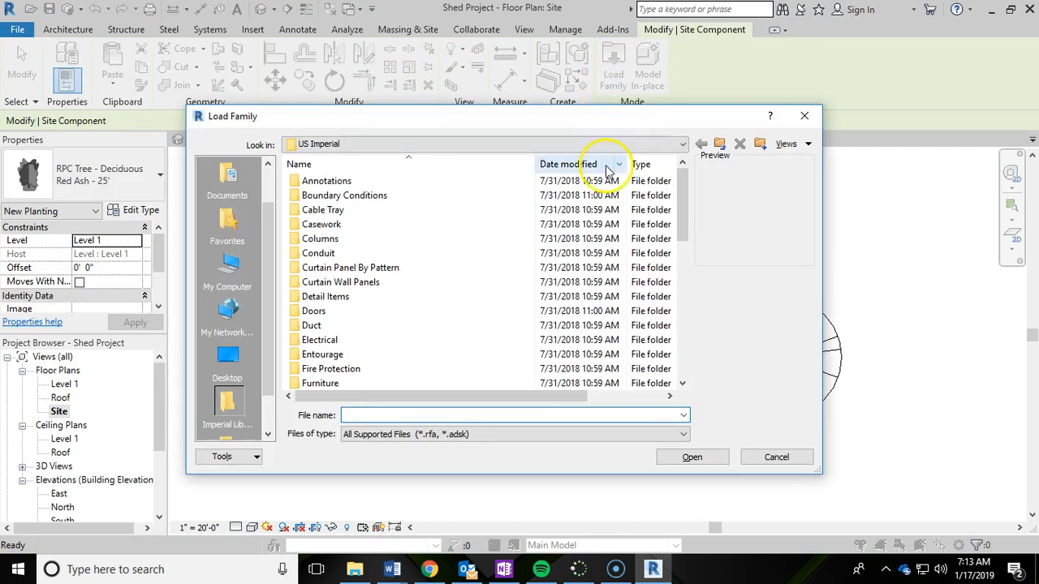
{"action": "scroll", "scroll_direction": "down", "scroll_amount": 3}
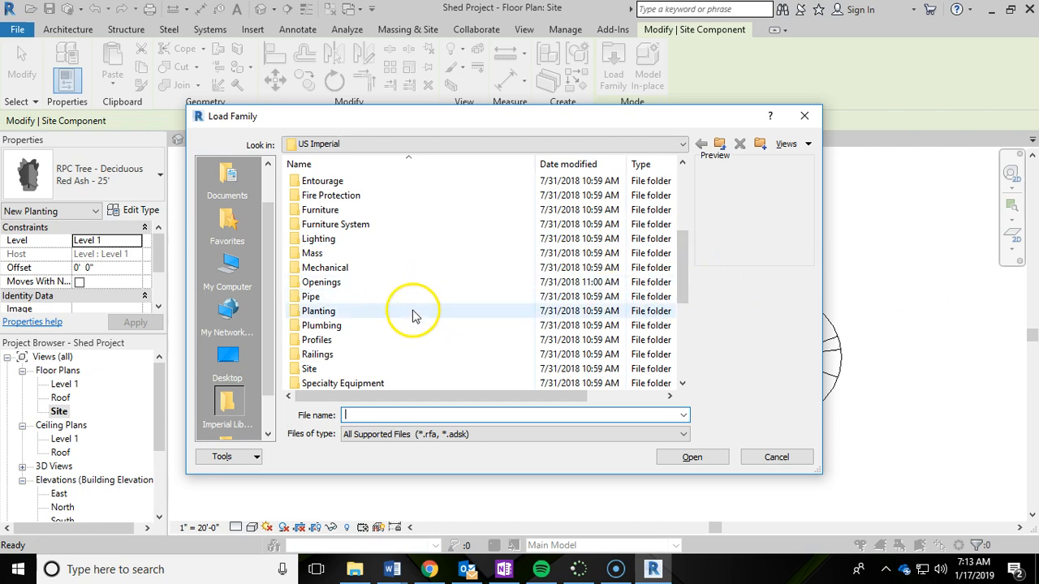
{"action": "double_click", "coordinate": [319, 311]}
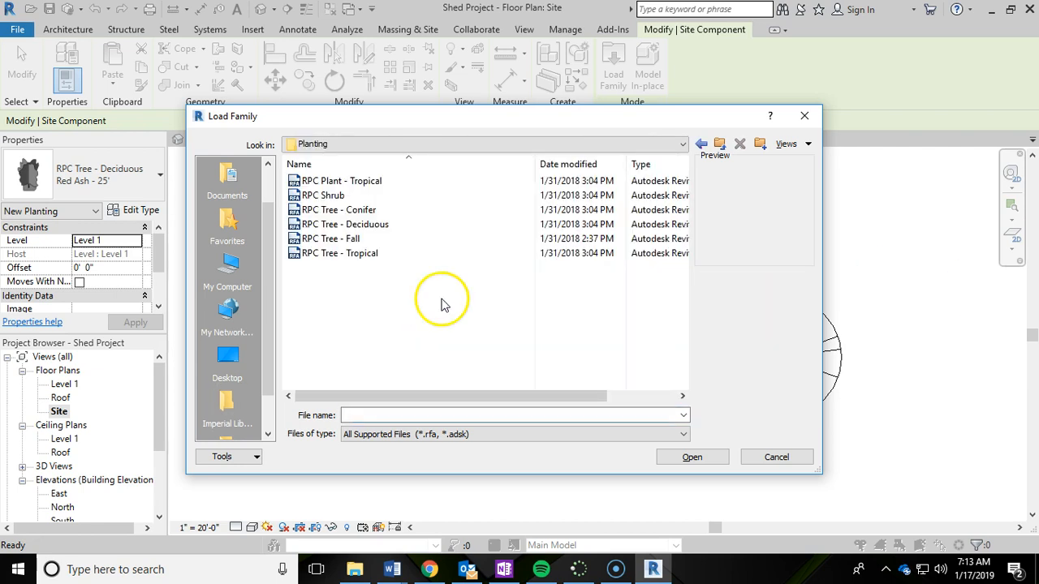
{"action": "left_click", "coordinate": [326, 195]}
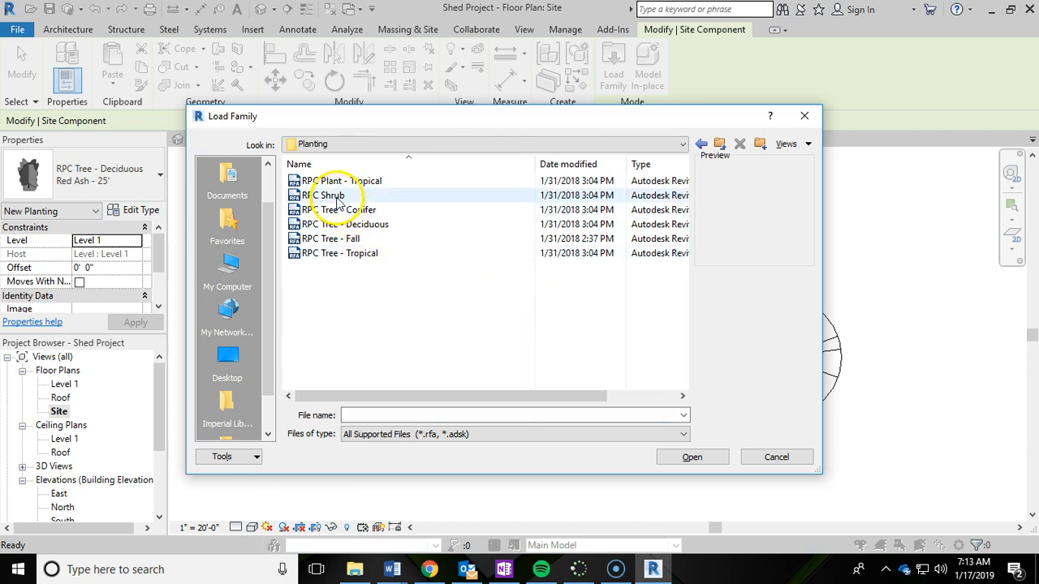
{"action": "left_click", "coordinate": [326, 194]}
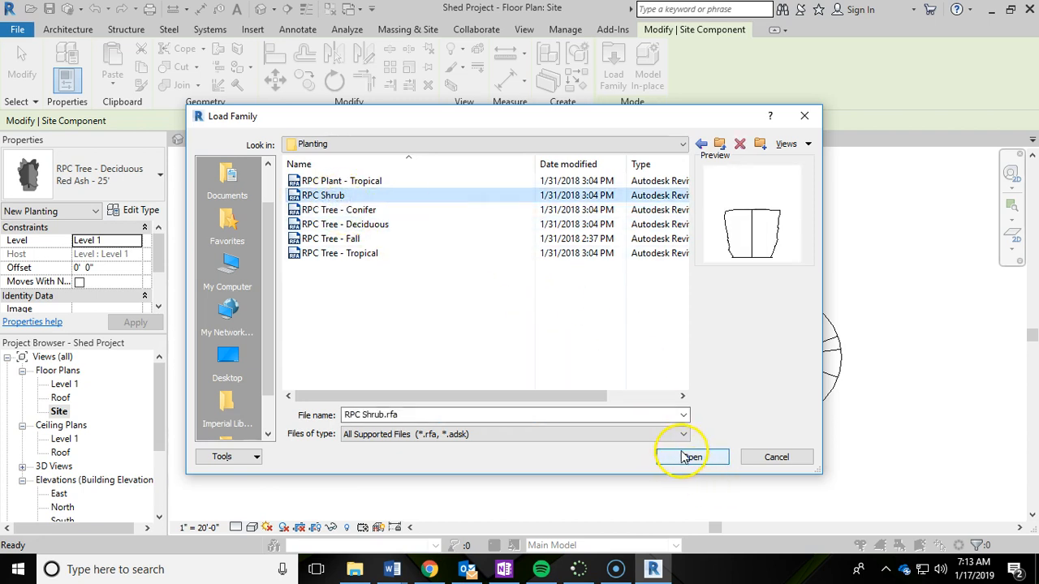
{"action": "left_click", "coordinate": [690, 456]}
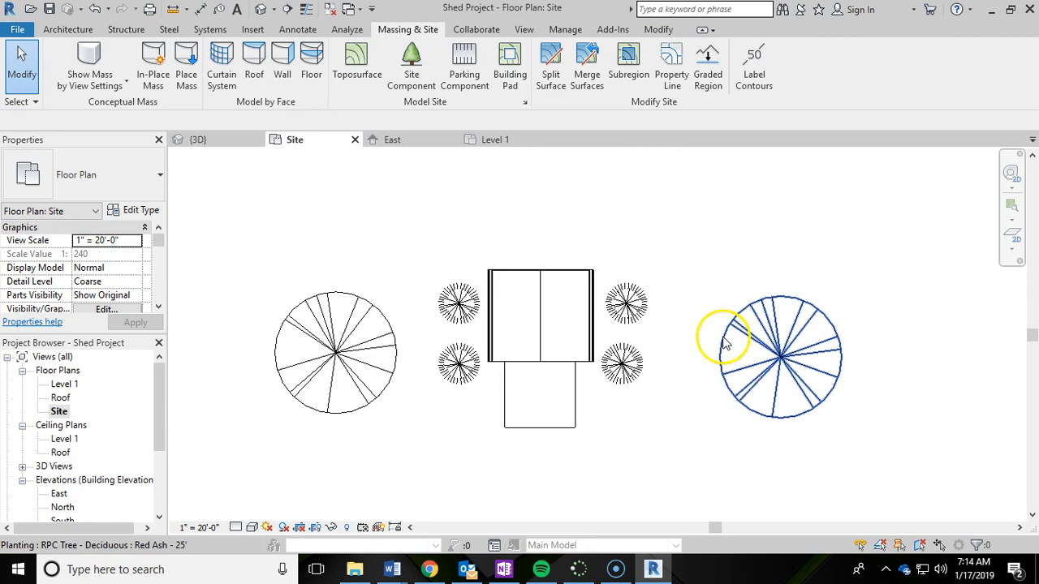
Step: Place RPC Shrubs beside the shed walls, two per side
{"action": "left_click", "coordinate": [769, 159]}
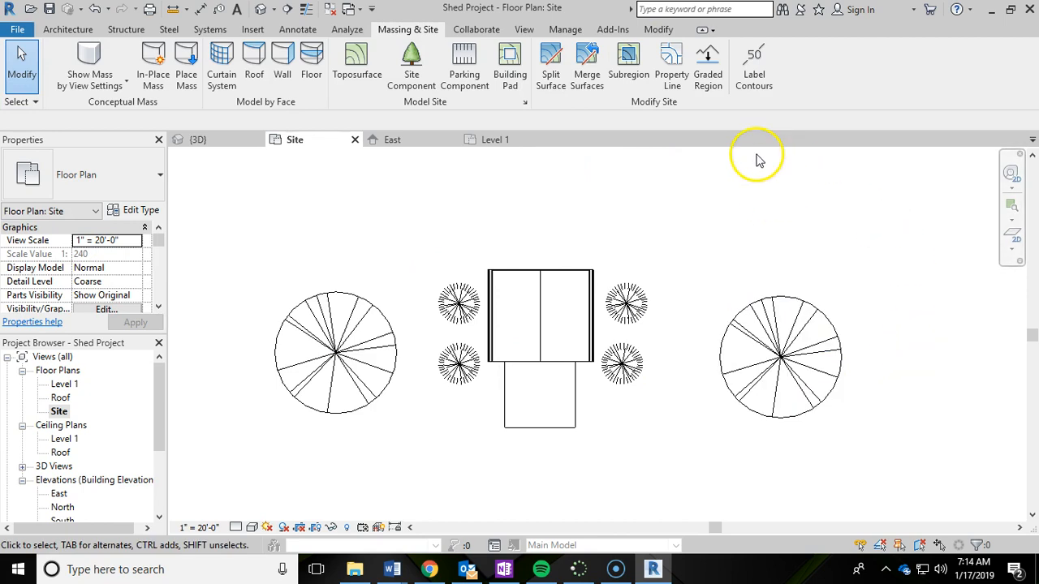
{"action": "mouse_move", "coordinate": [221, 65]}
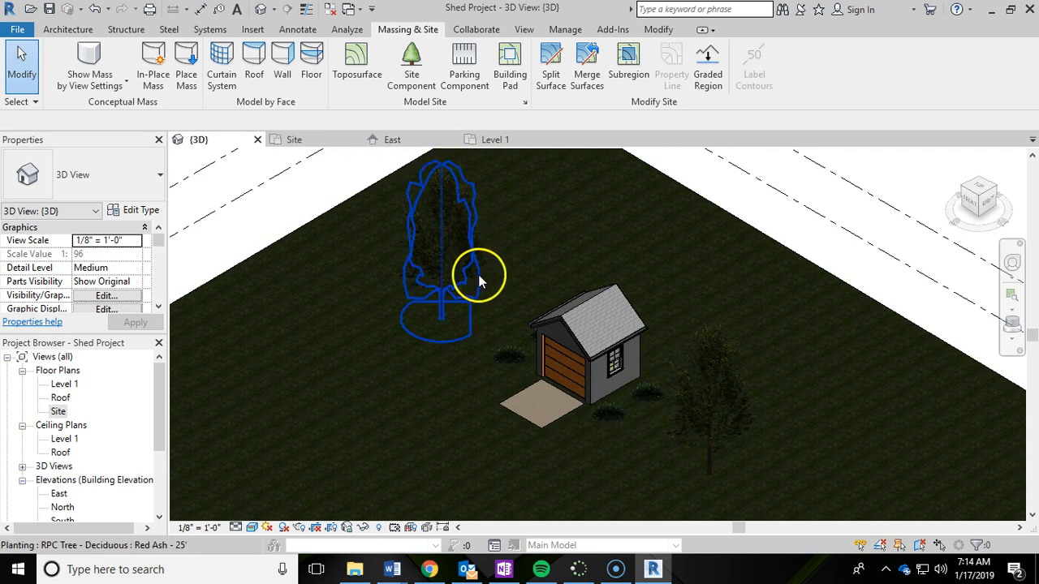
Step: In the {3D} view, select the tree left of the shed to inspect it
{"action": "left_click", "coordinate": [294, 138]}
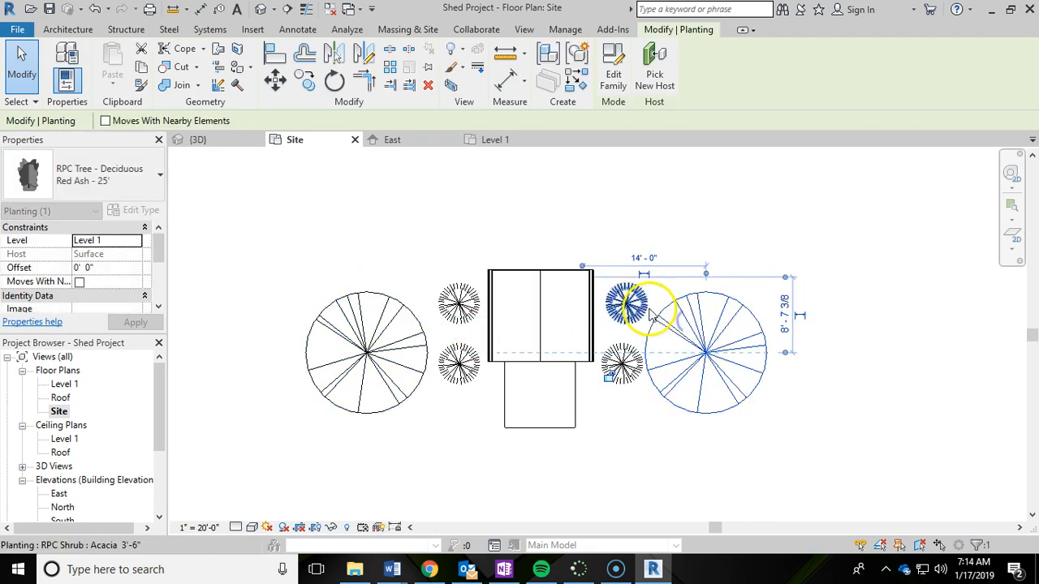
Step: Reposition the Red Ash trees nearer the shed in the Site plan
{"action": "left_click", "coordinate": [459, 299]}
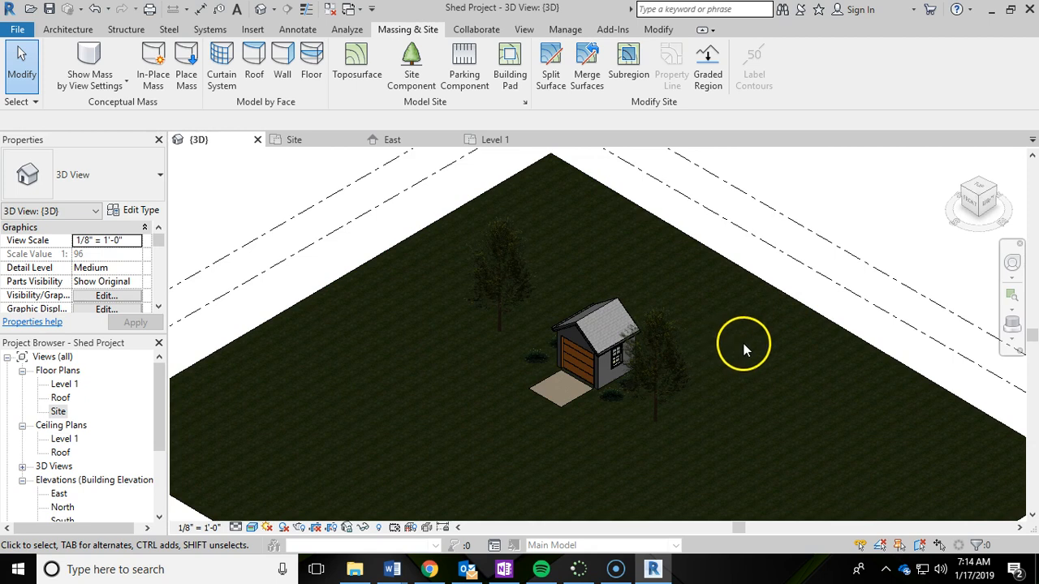
{"action": "mouse_move", "coordinate": [738, 322]}
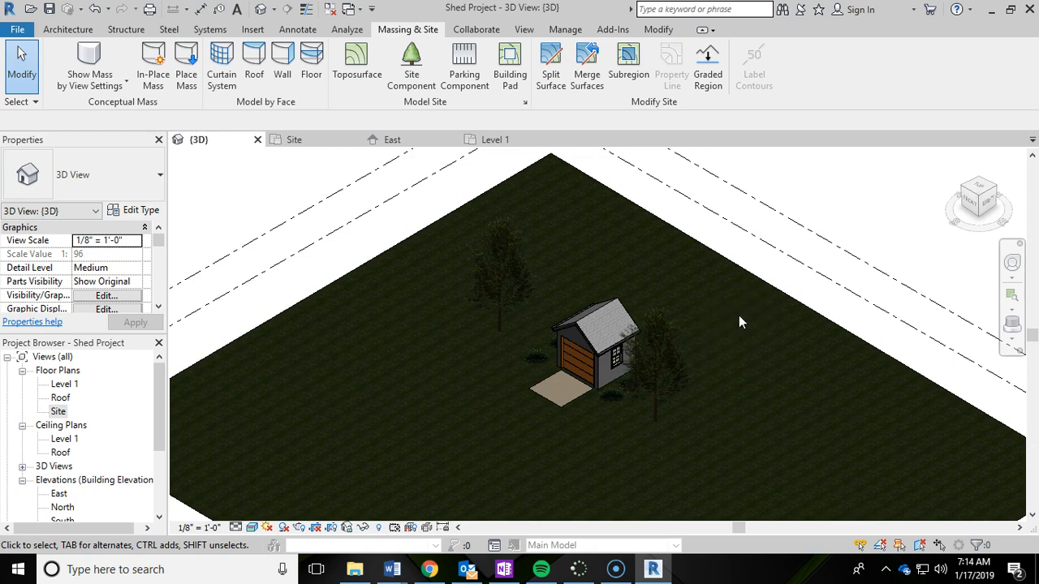